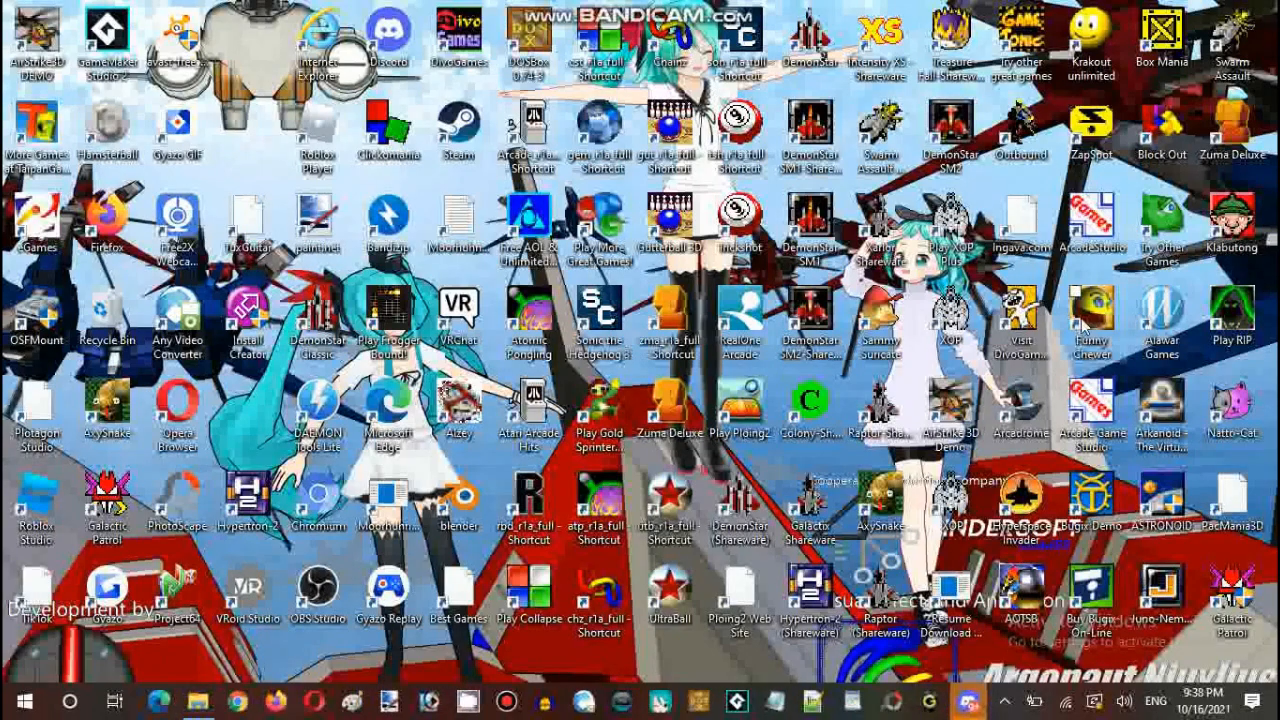
mouse_move(908, 378)
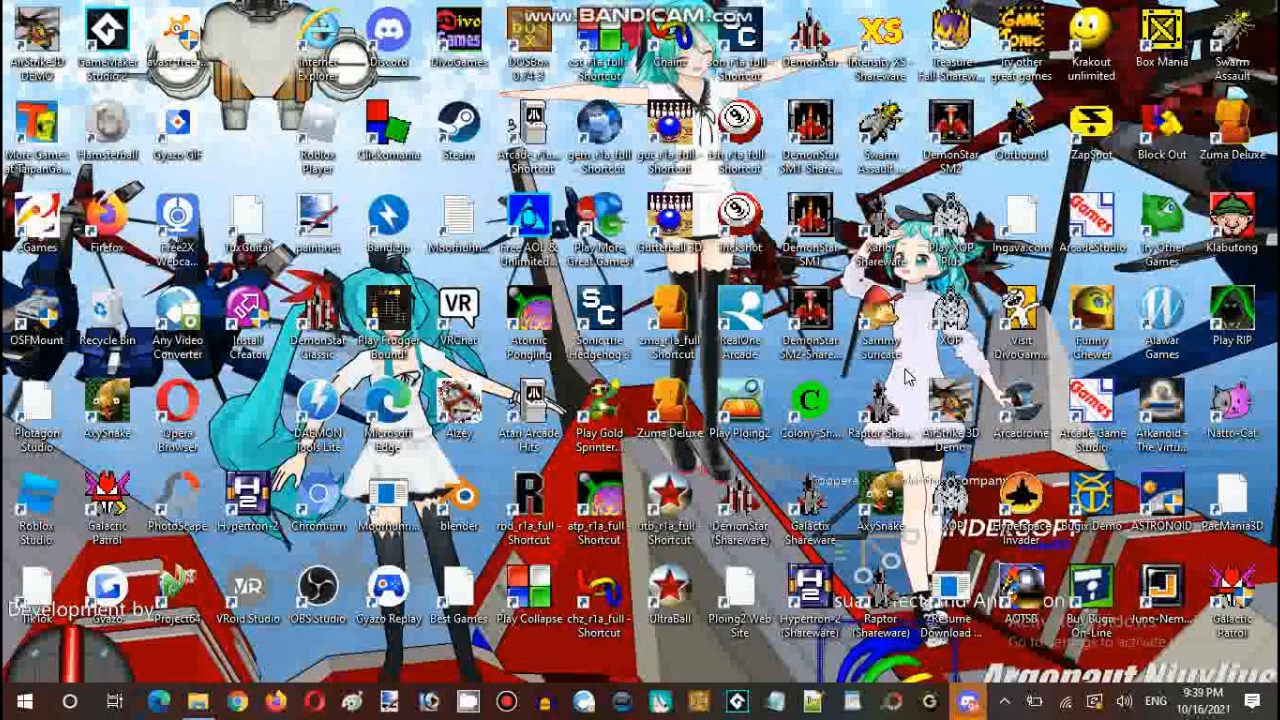
mouse_move(904, 378)
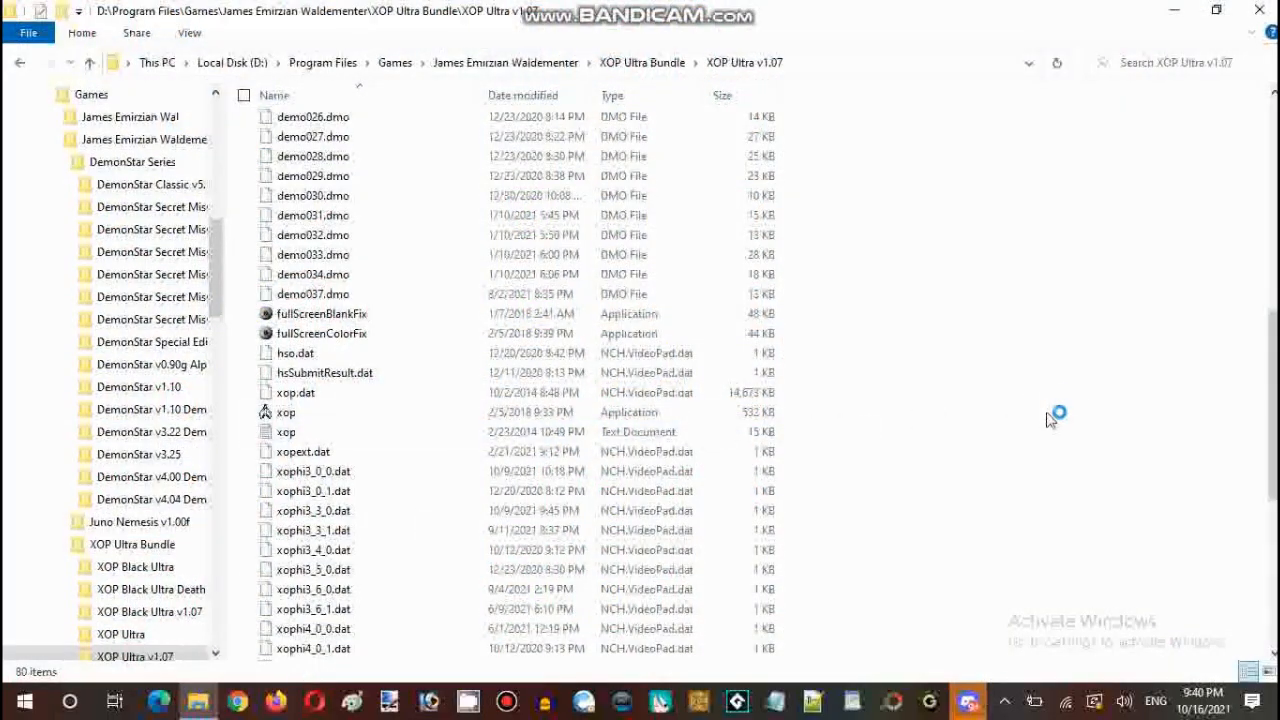
scroll("down", 3)
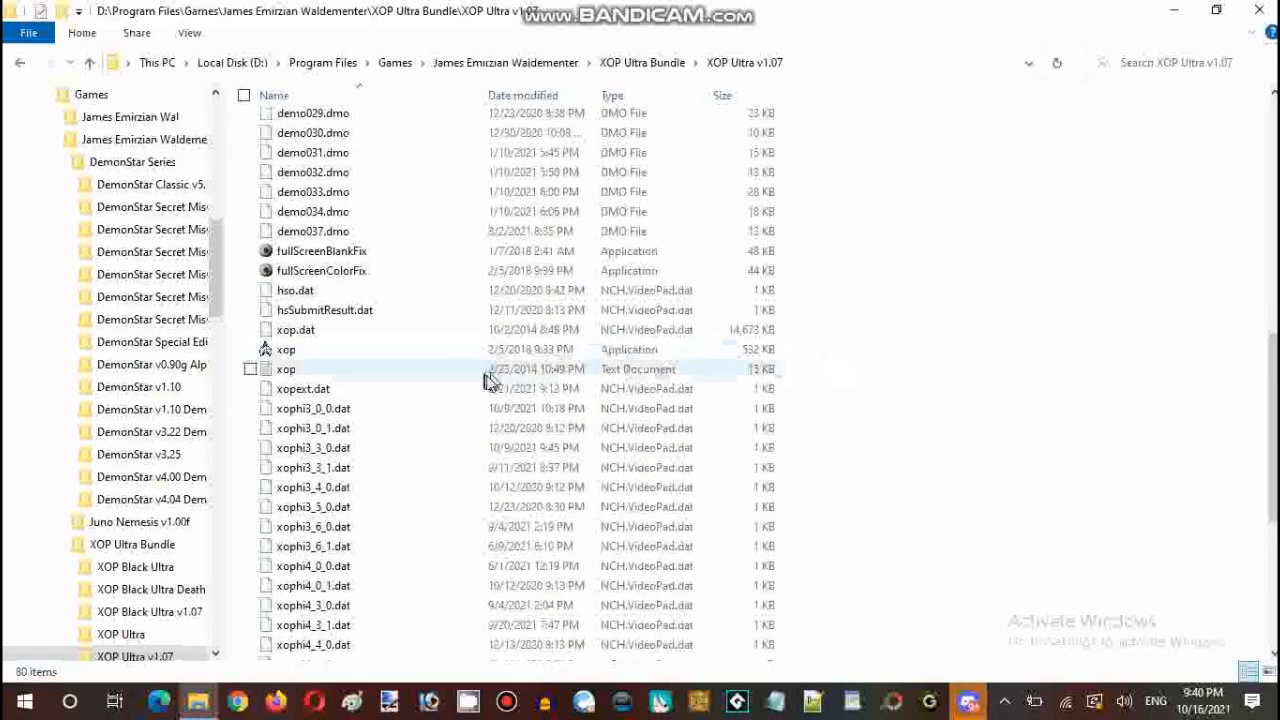
mouse_move(846, 384)
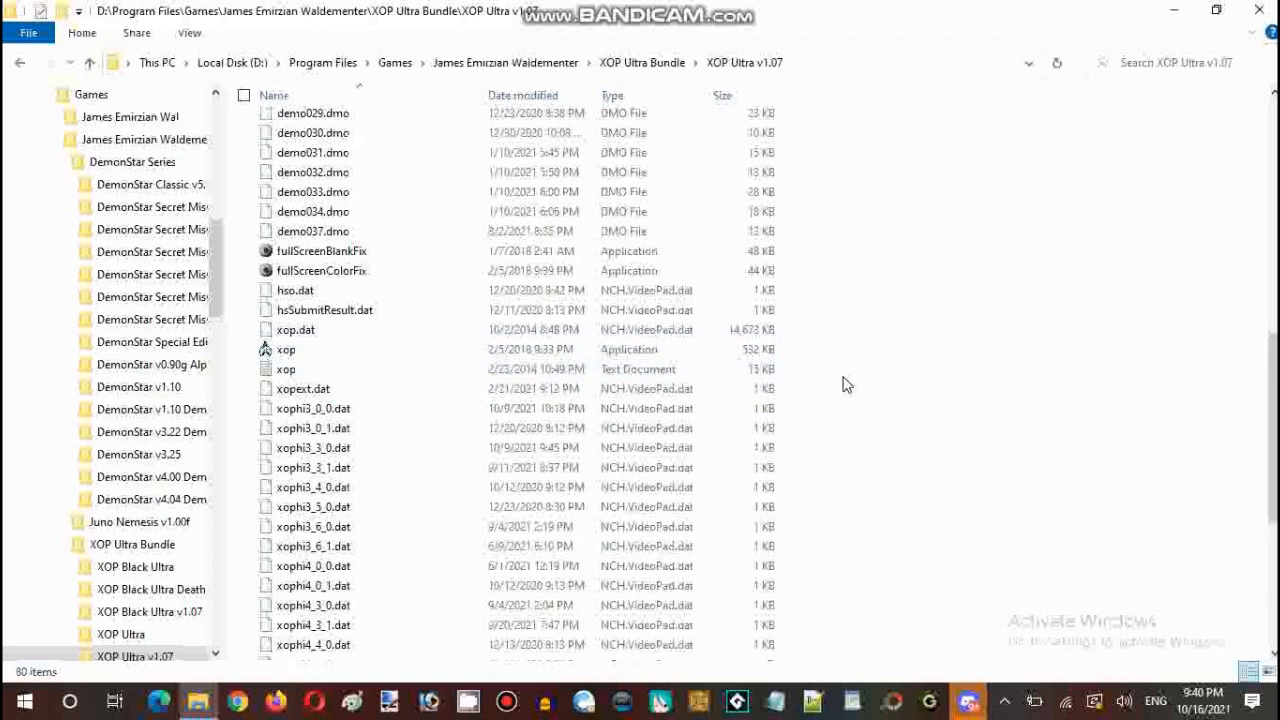